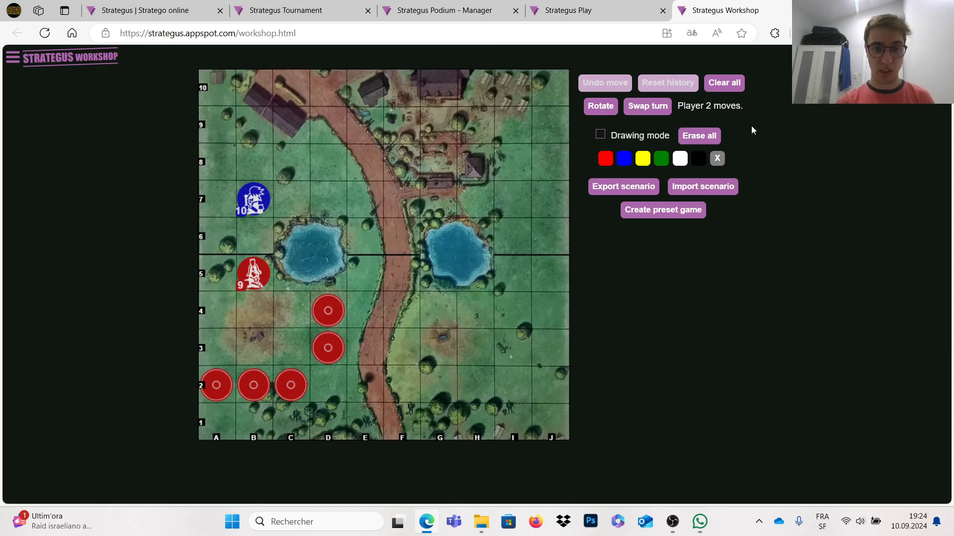
mouse_move(401, 246)
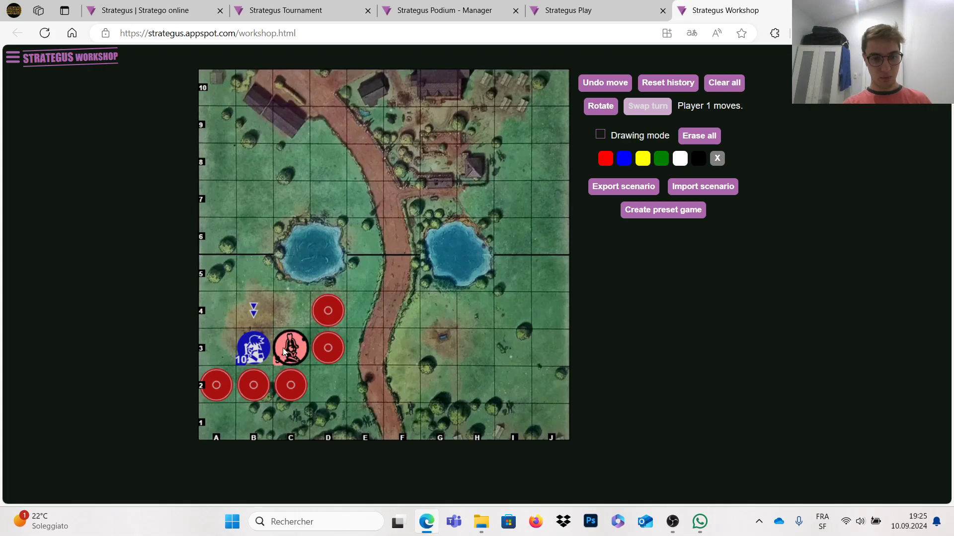
Attempt the red General's retreat from C3, hitting the two-square warning so the blue Marshal can capture it
click(290, 348)
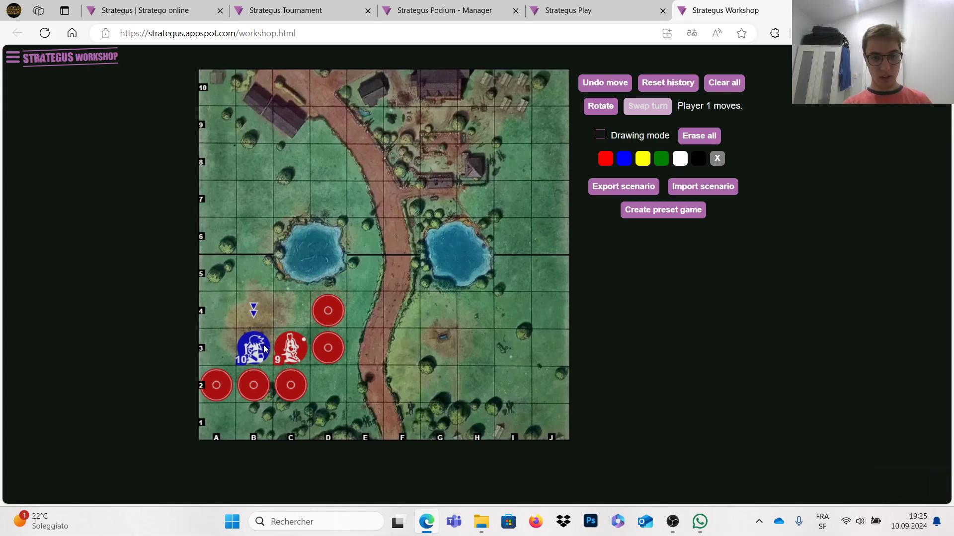
click(290, 349)
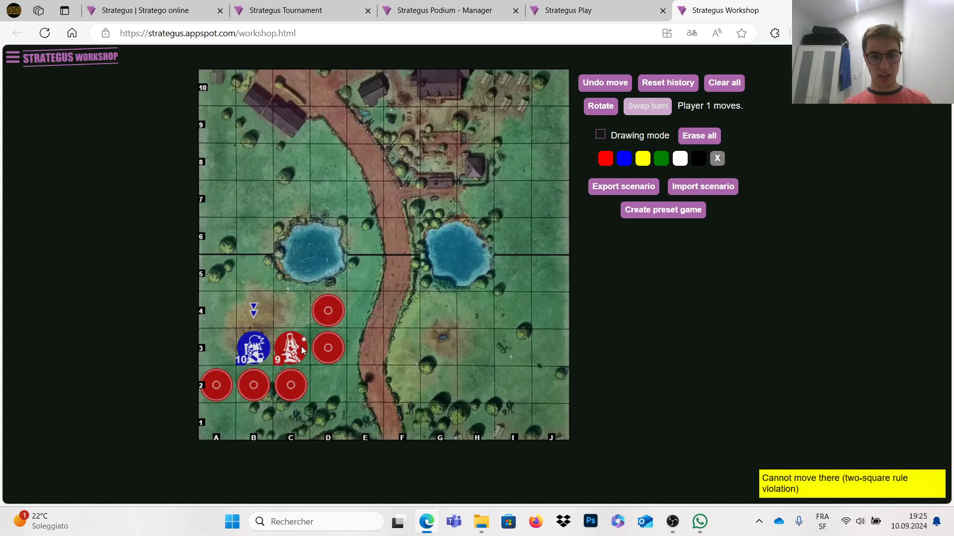
click(328, 348)
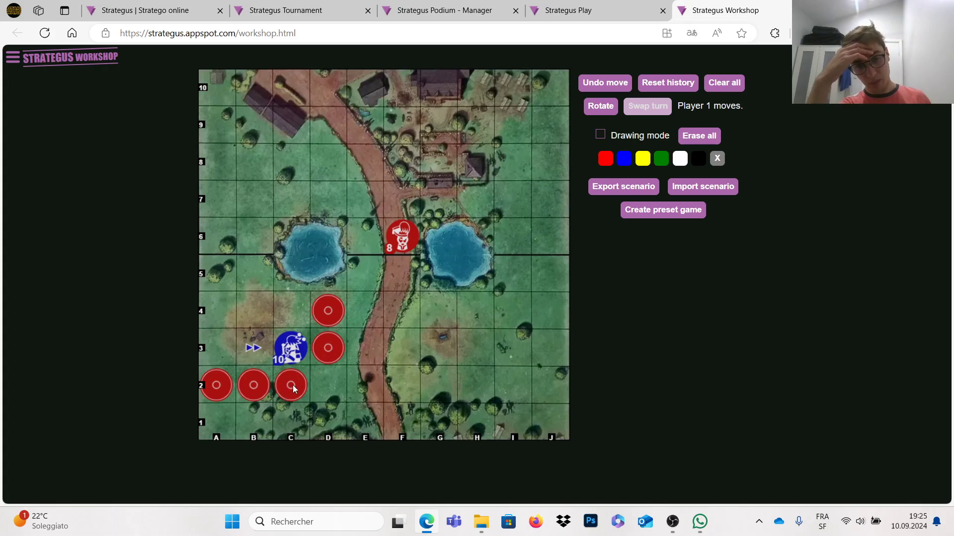
mouse_move(277, 389)
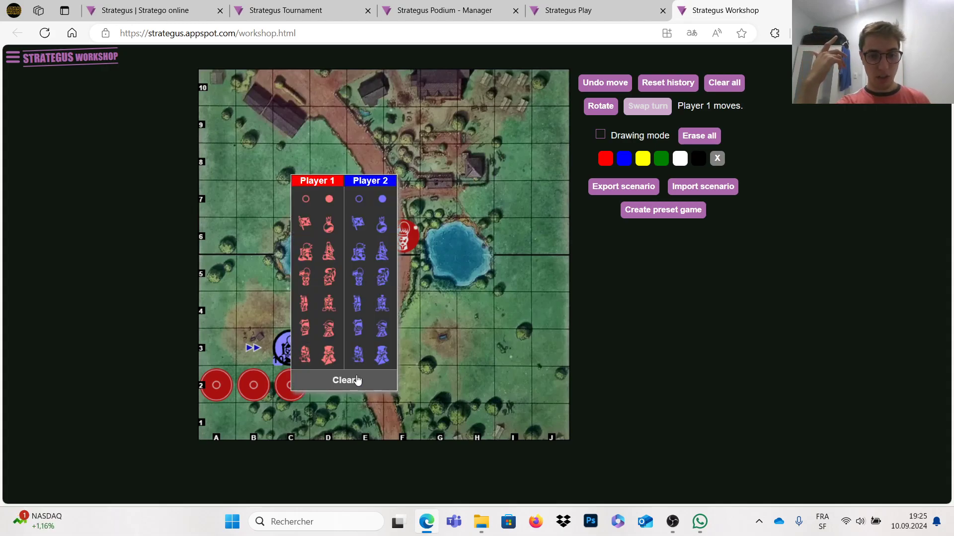
Clear the chosen square through the piece palette to start the fresh chase setup
click(346, 379)
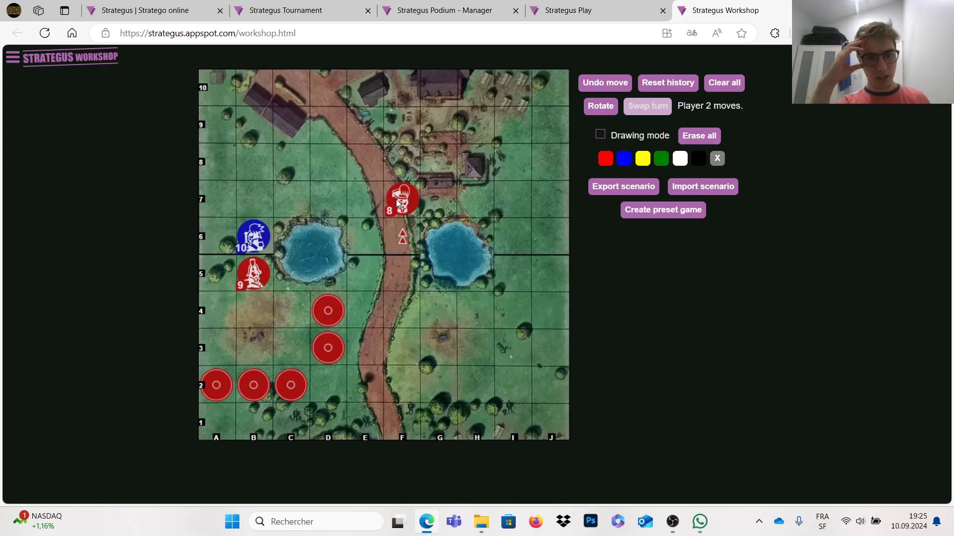
mouse_move(308, 157)
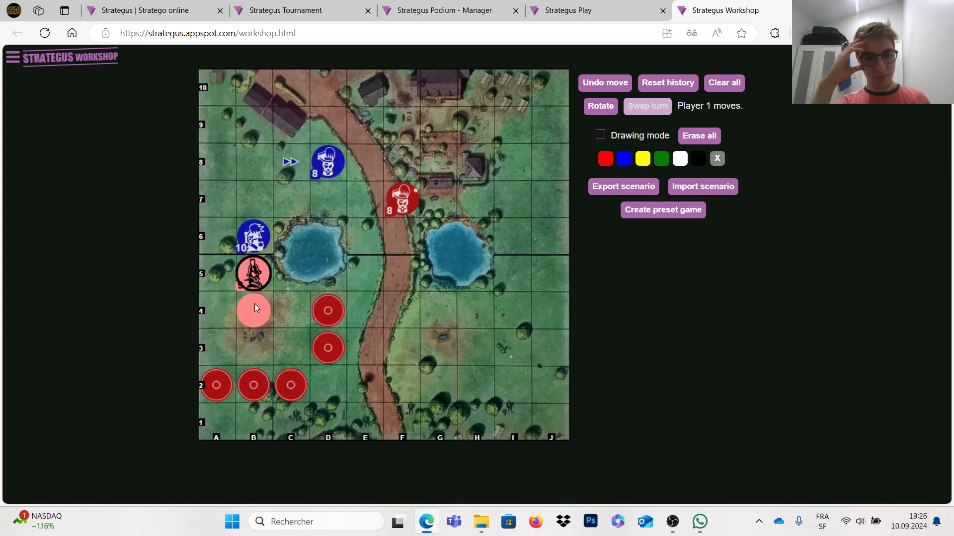
Chase the red General down column B with the blue Marshal, triggering the two-square warning, ending near column A
drag(252, 236, 252, 274)
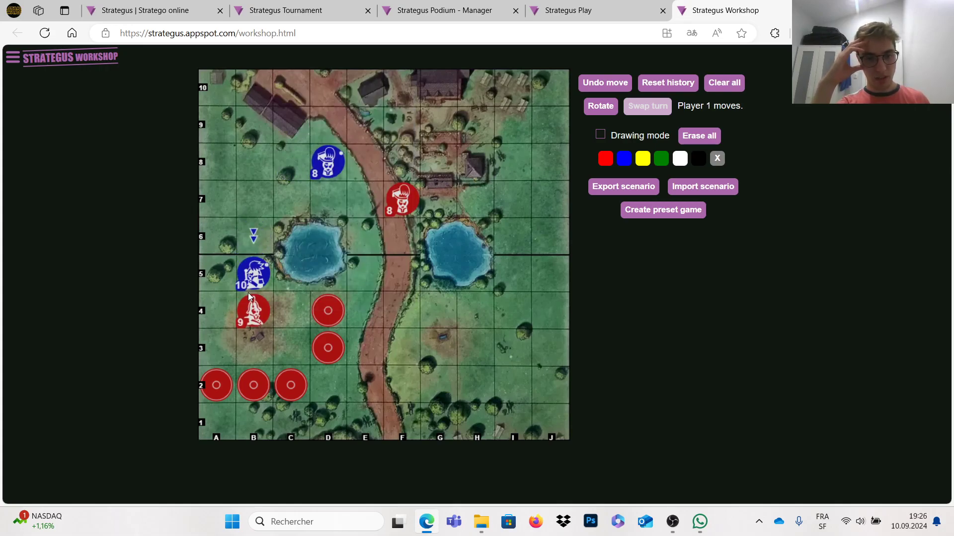
drag(253, 274, 252, 298)
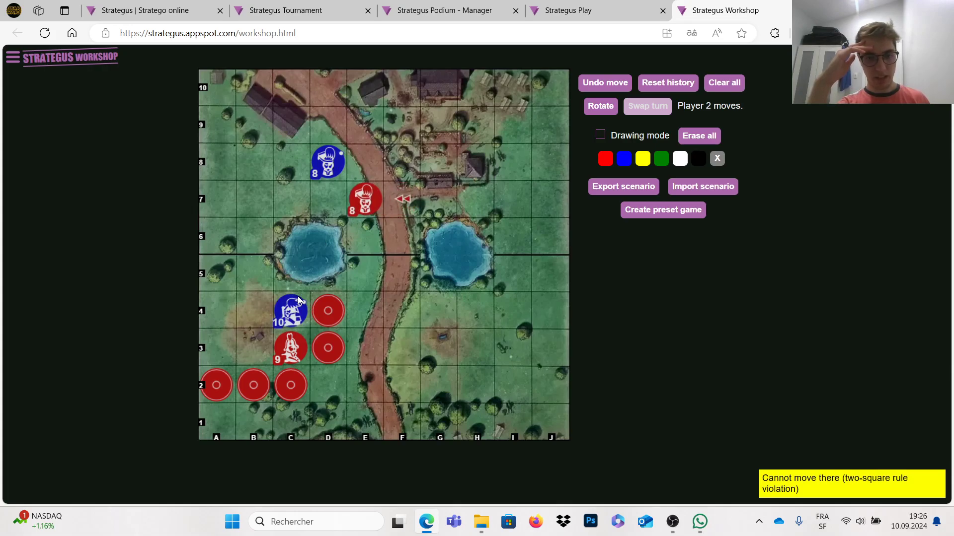
drag(327, 162, 326, 199)
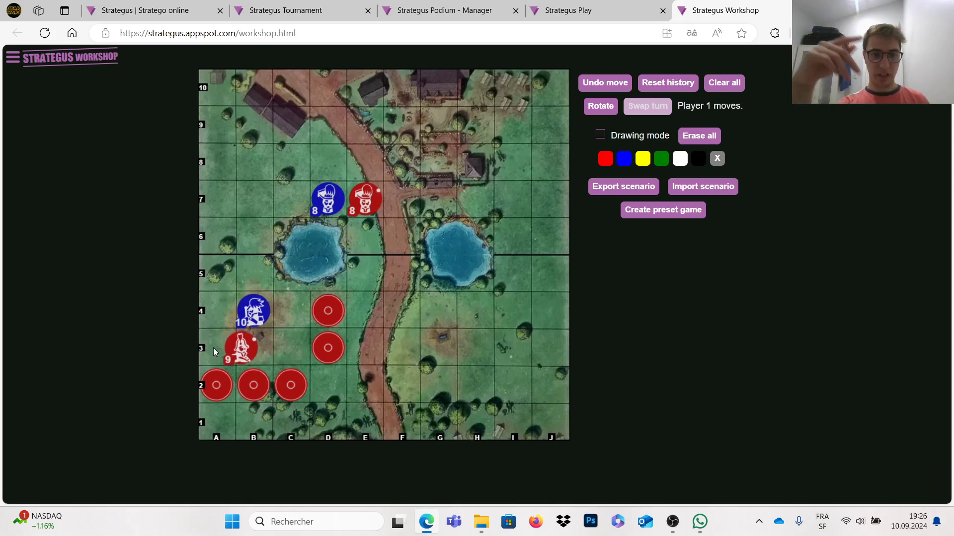
drag(239, 348, 216, 348)
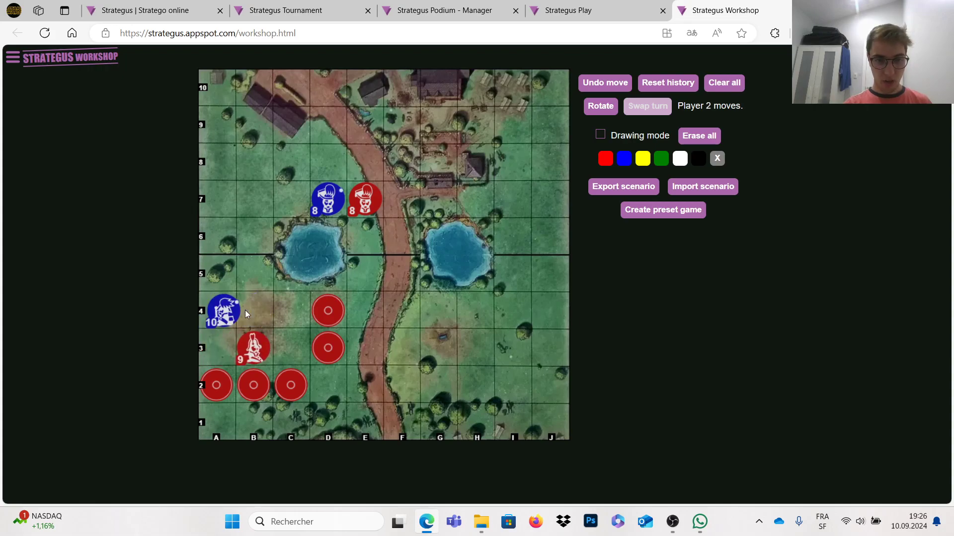
Shuffle the blue Marshal C4 → B4 → A4 along row 4, then return the red General to B3
drag(222, 311, 290, 311)
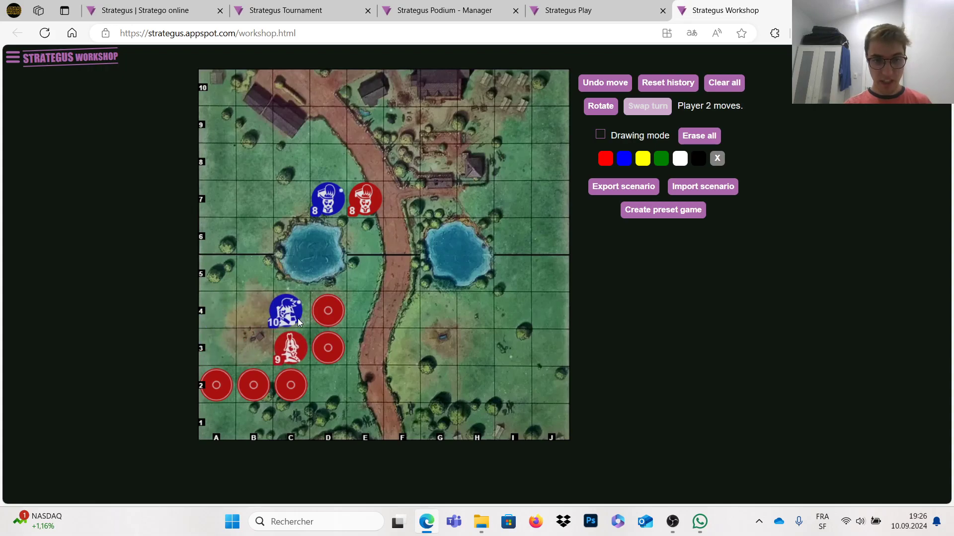
drag(286, 309, 252, 310)
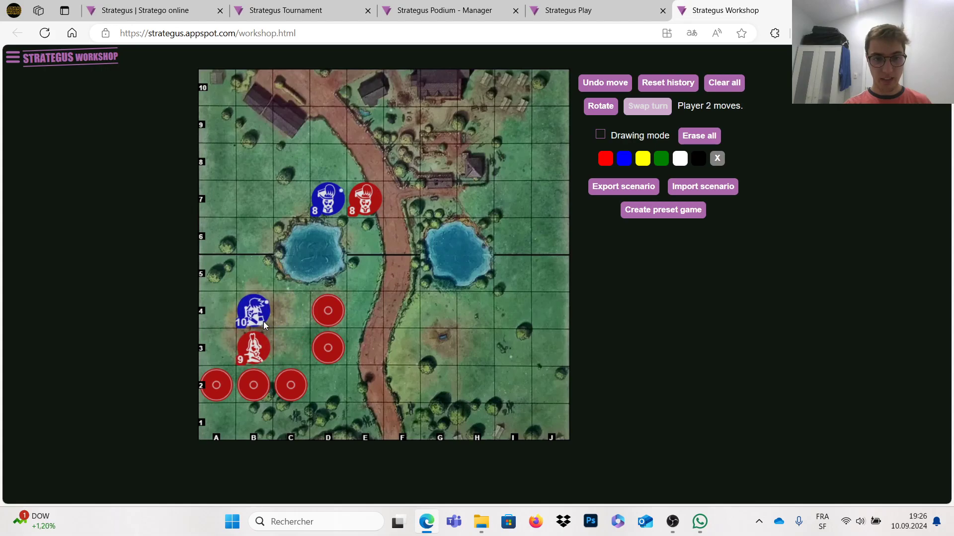
drag(253, 310, 216, 310)
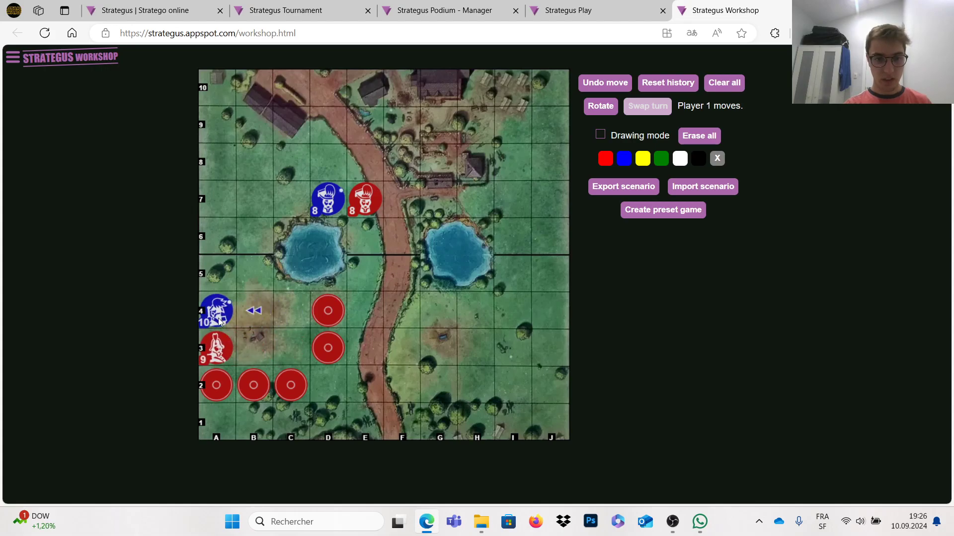
drag(215, 311, 254, 311)
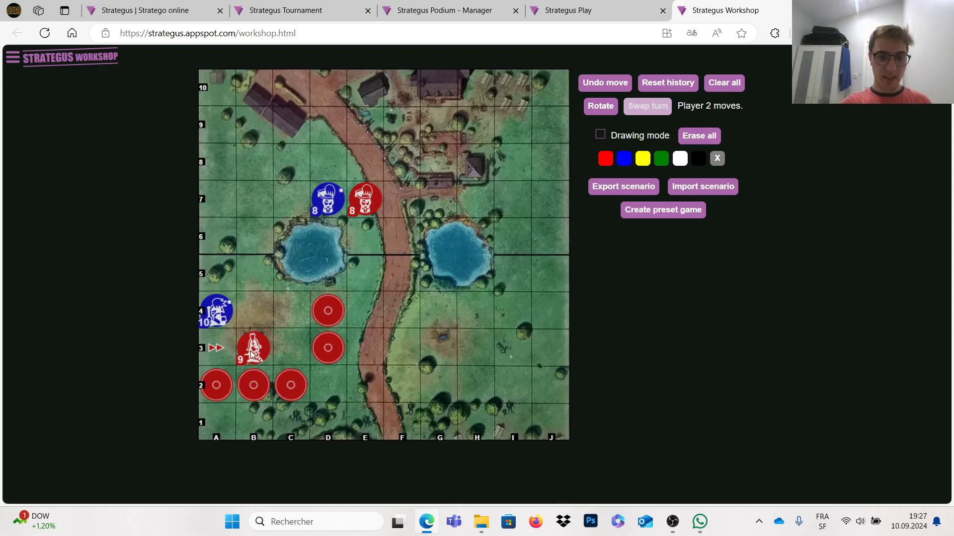
mouse_move(237, 348)
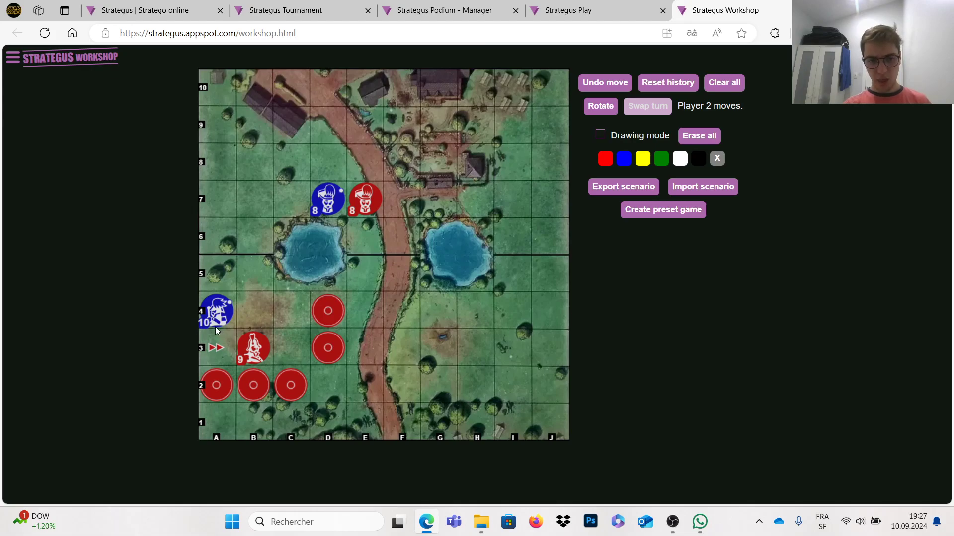
mouse_move(225, 328)
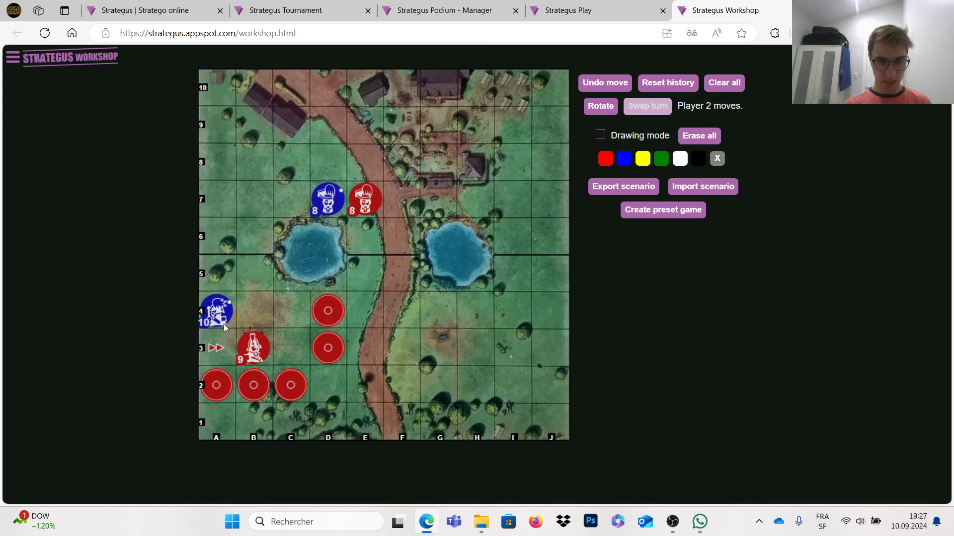
mouse_move(248, 300)
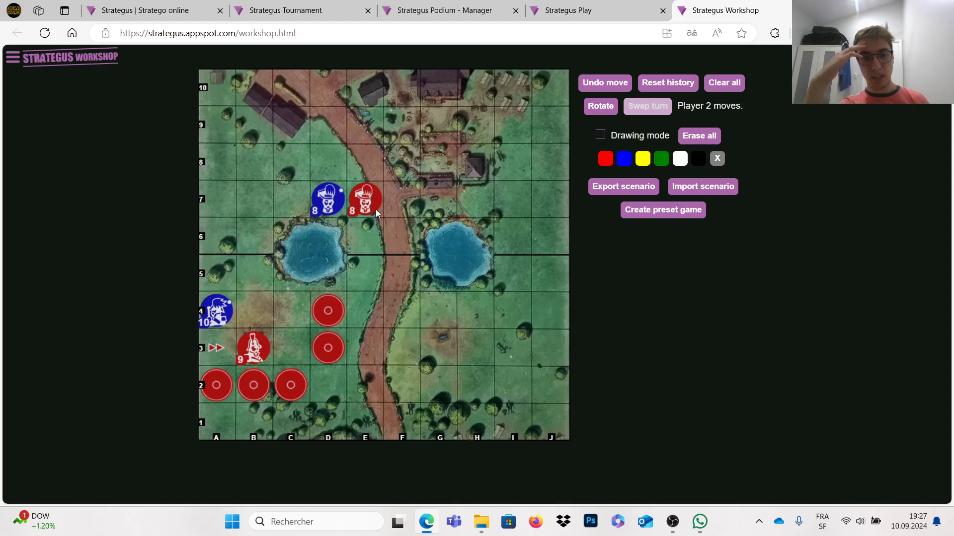
Select a piece to begin relocating the two 8s toward F4 and H4
click(326, 201)
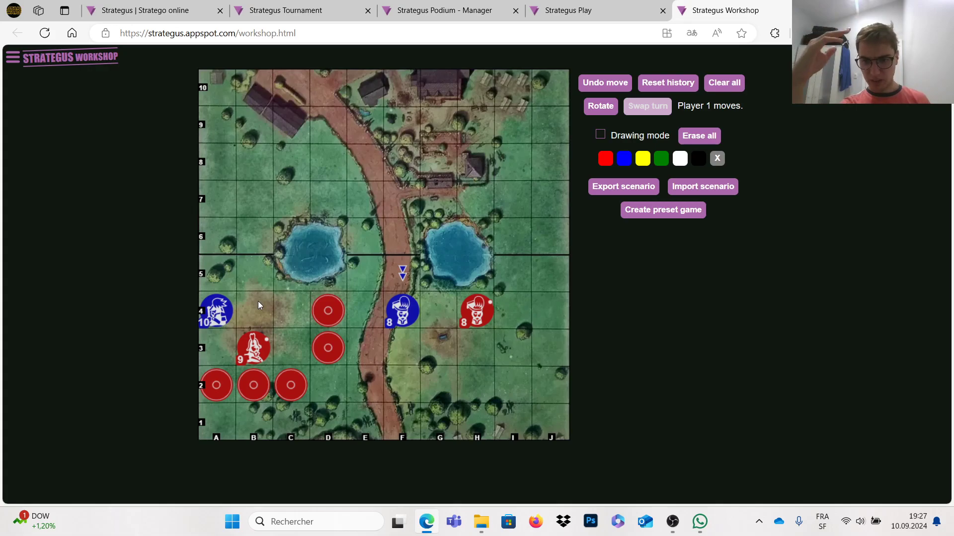
mouse_move(195, 306)
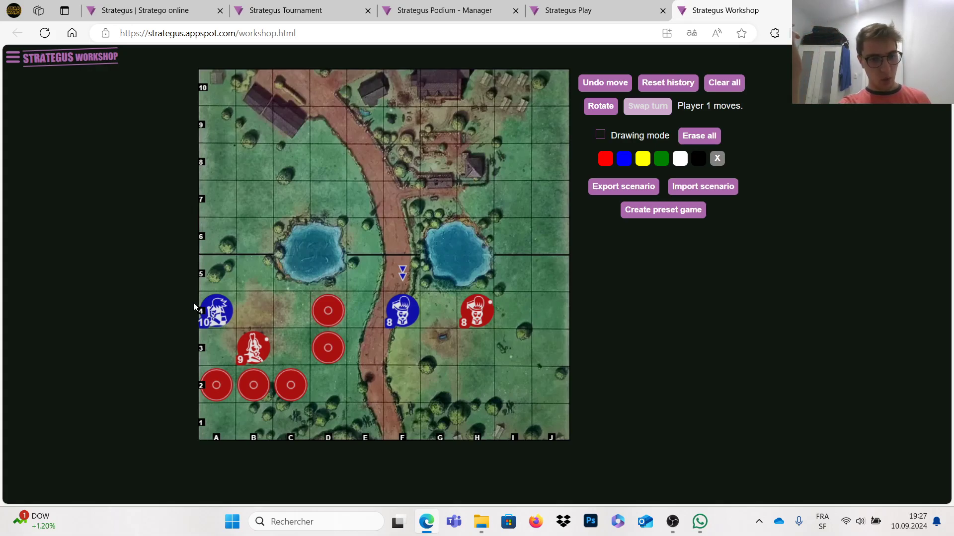
mouse_move(247, 336)
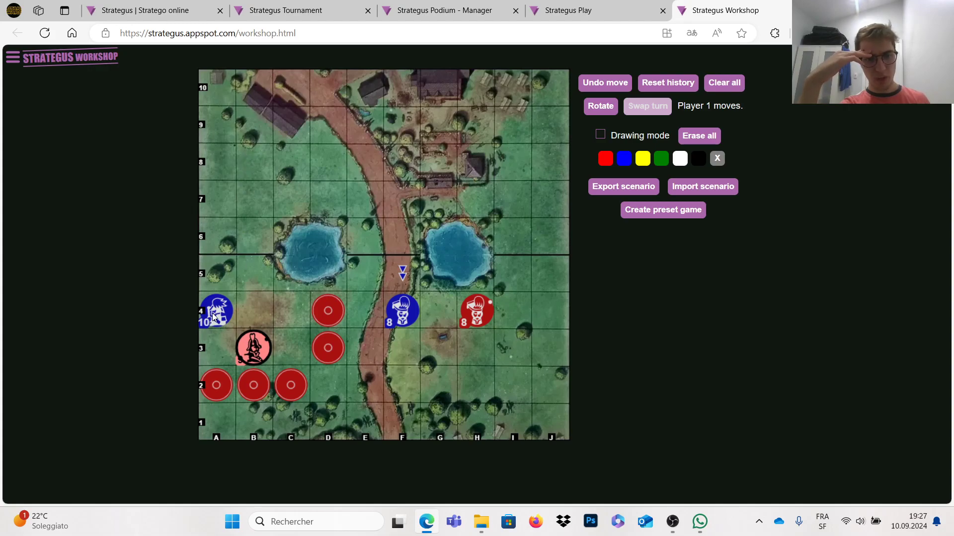
Release the red General, move it from B3 to C3, and bring the blue Marshal up to B4 behind it
click(254, 347)
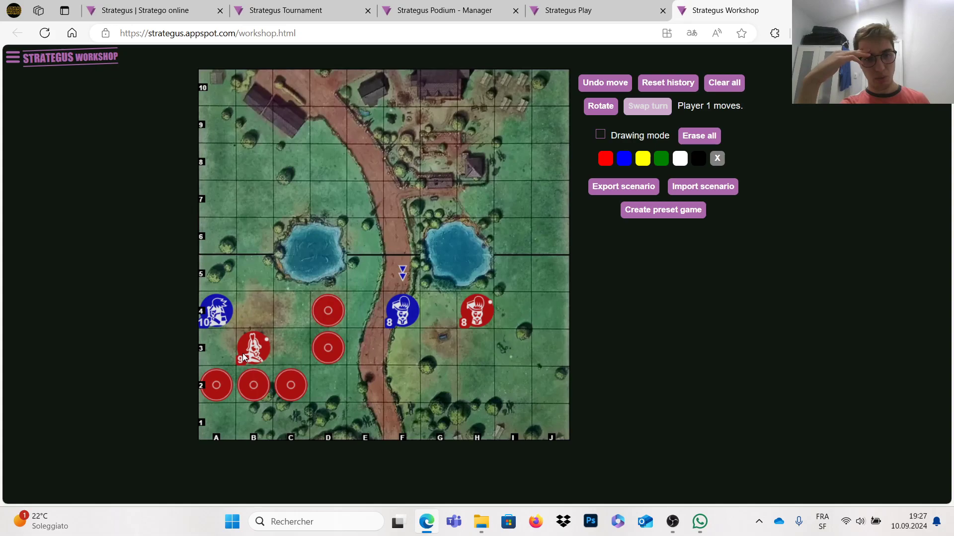
mouse_move(216, 338)
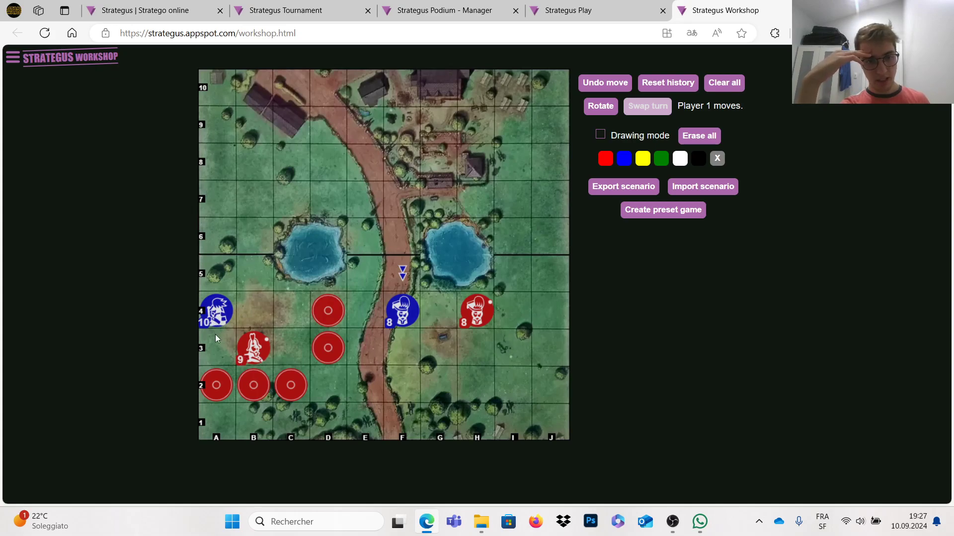
drag(252, 347, 291, 347)
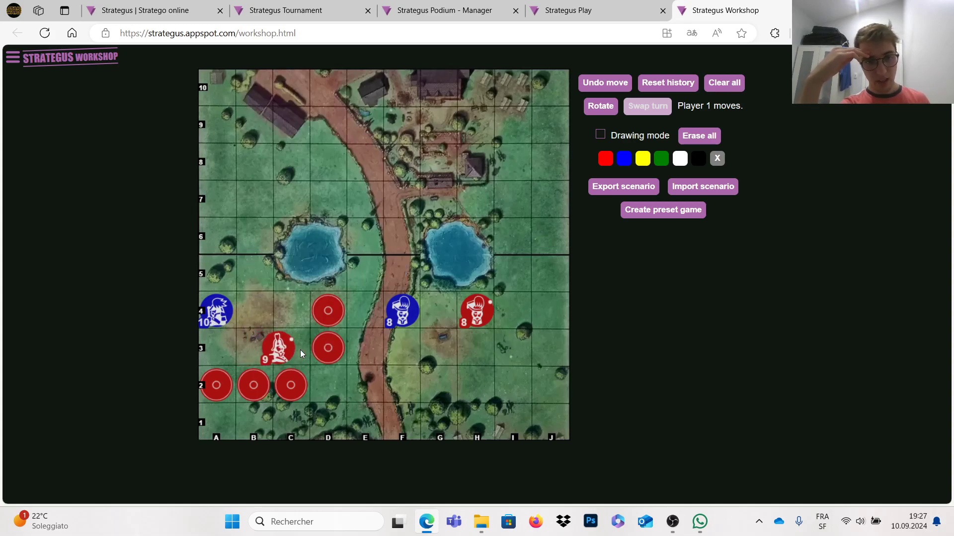
drag(278, 348, 291, 349)
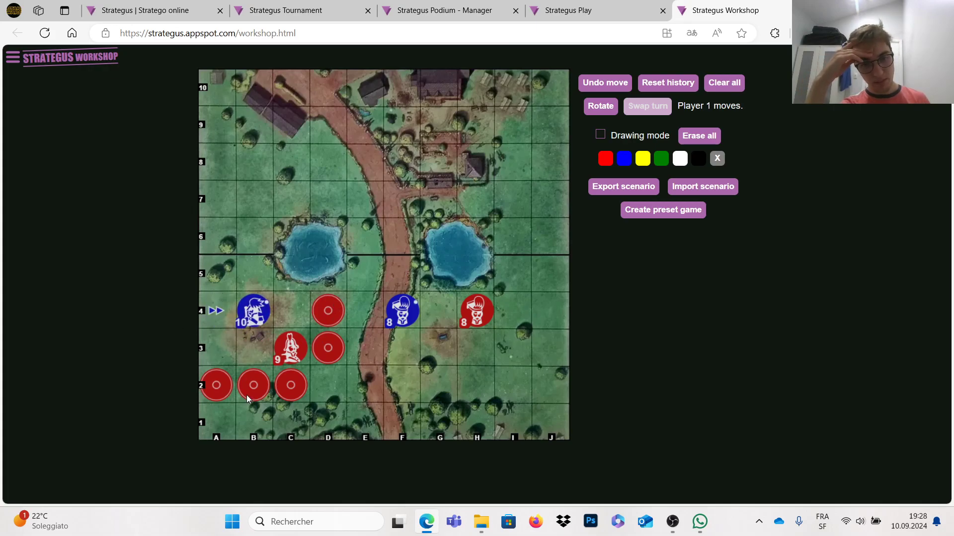
click(290, 386)
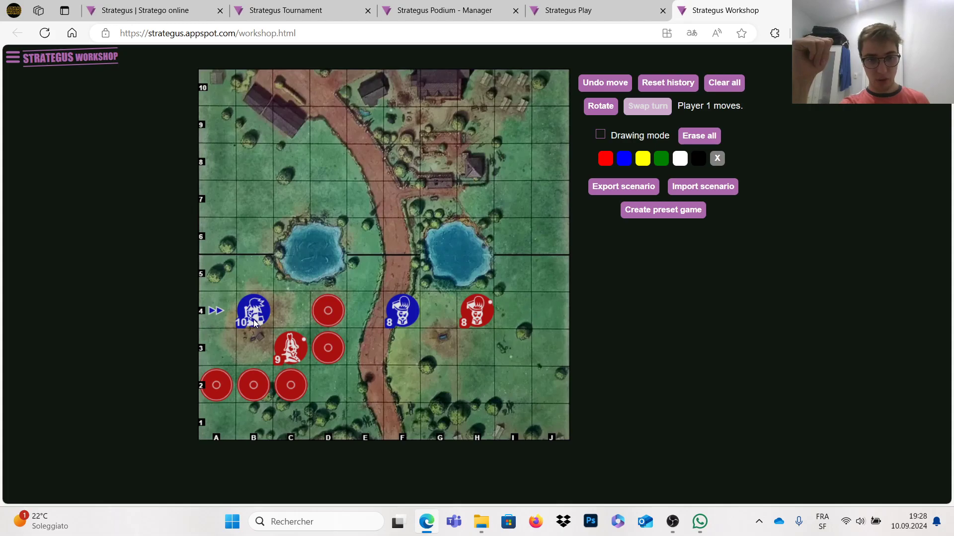
mouse_move(212, 271)
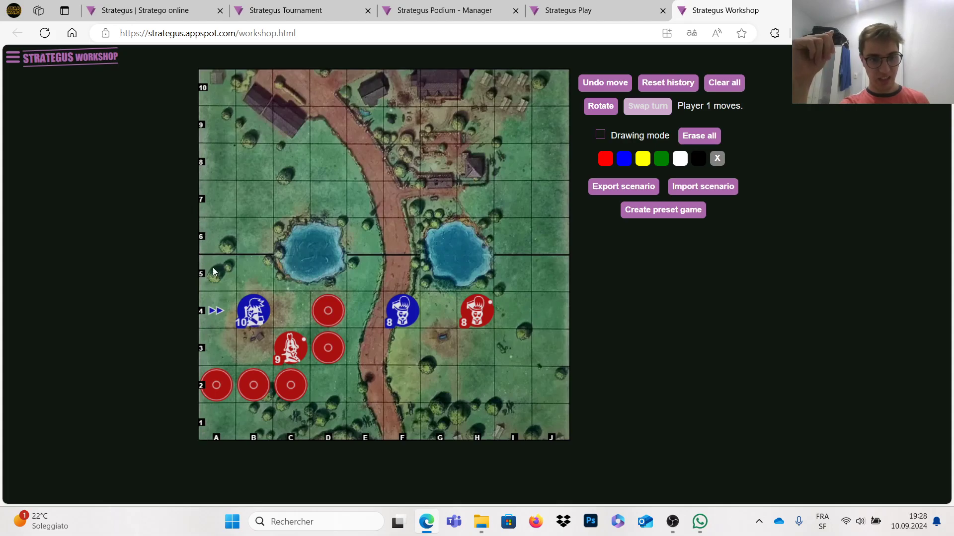
mouse_move(225, 232)
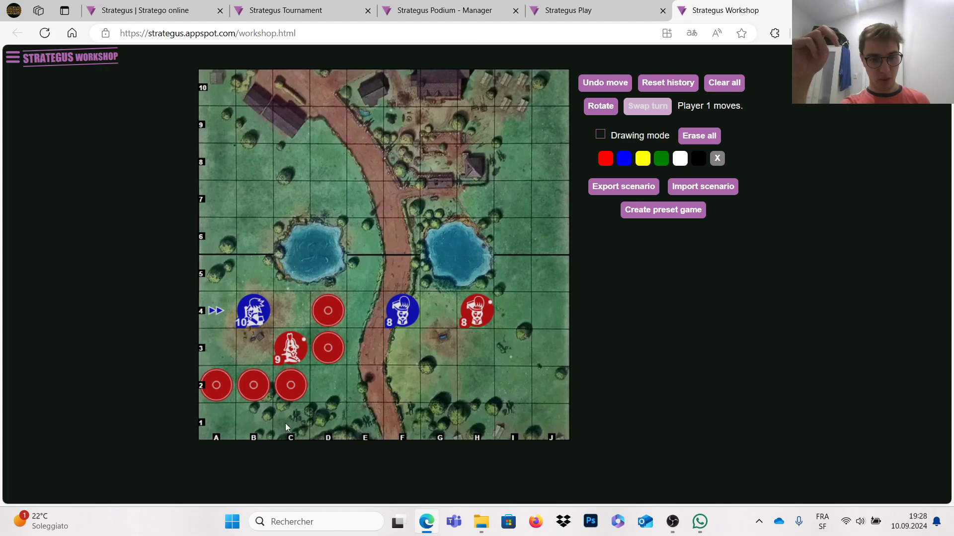
mouse_move(213, 411)
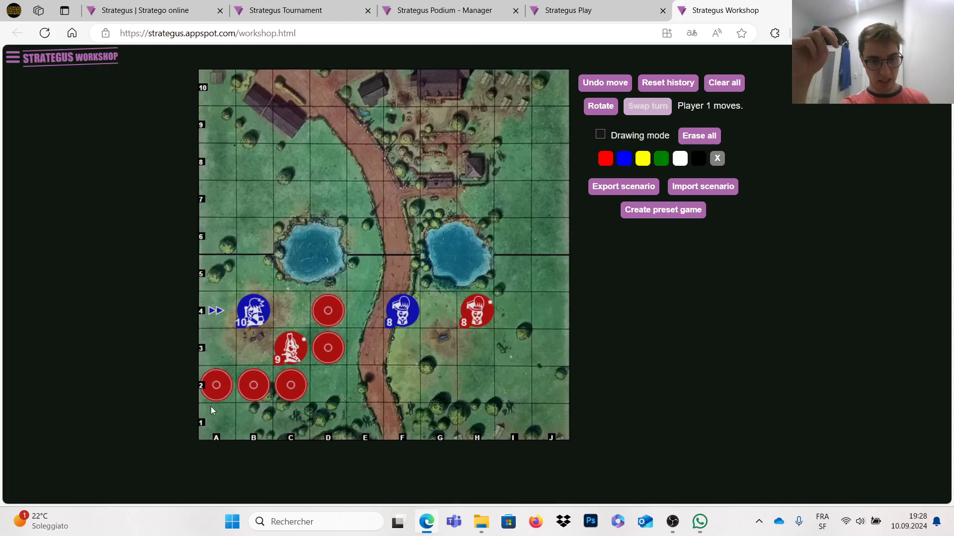
mouse_move(298, 434)
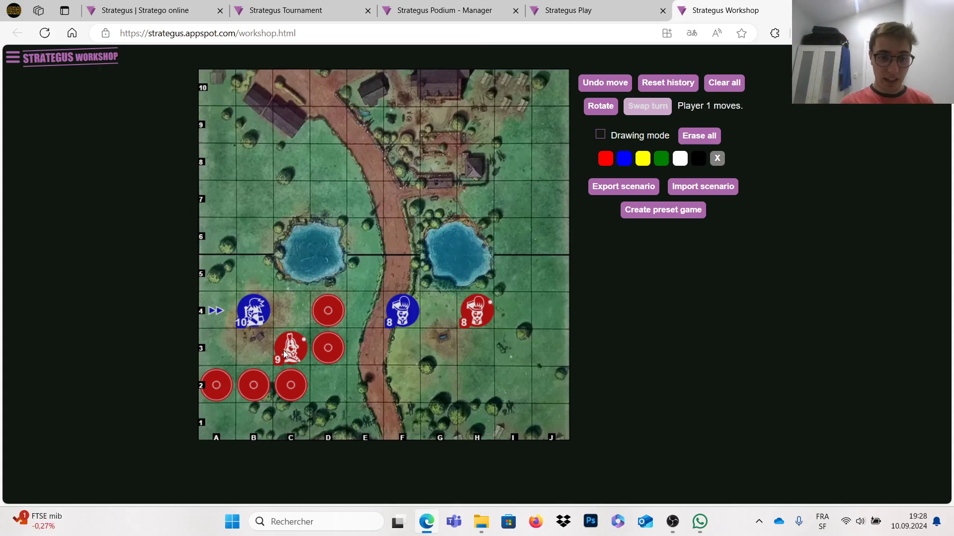
mouse_move(302, 343)
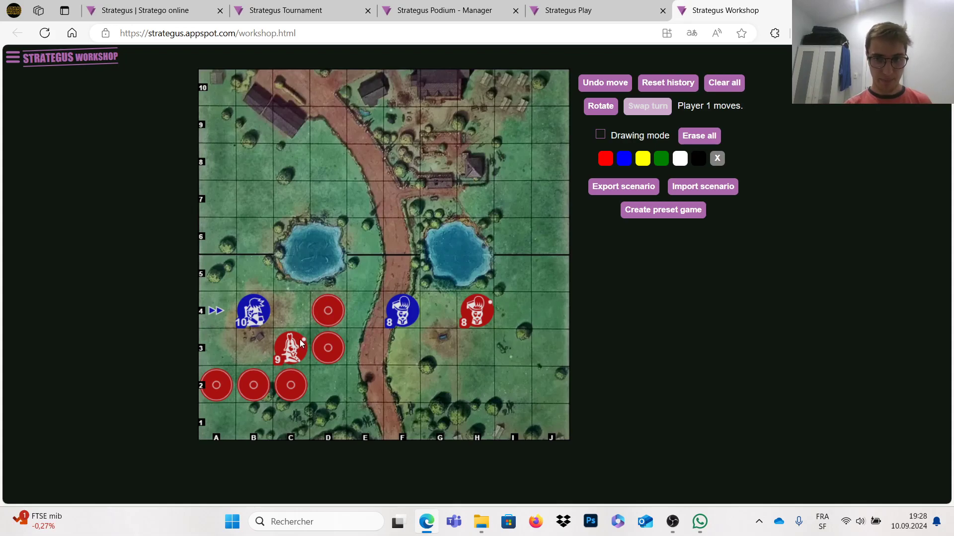